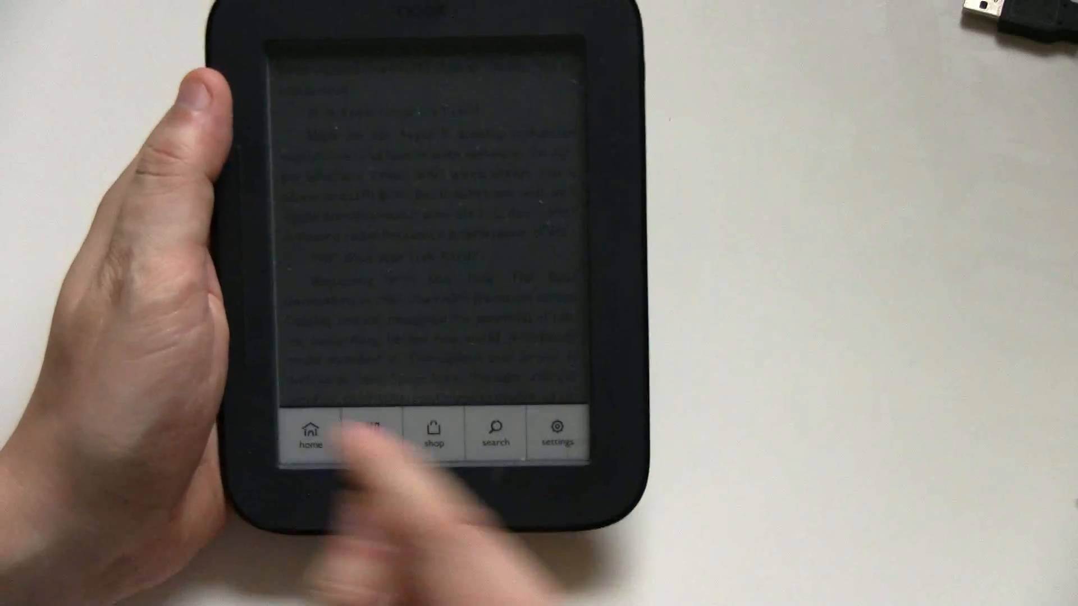
Step: View the software version under About Your NOOK in Settings, then return to the Home screen
left_click(307, 433)
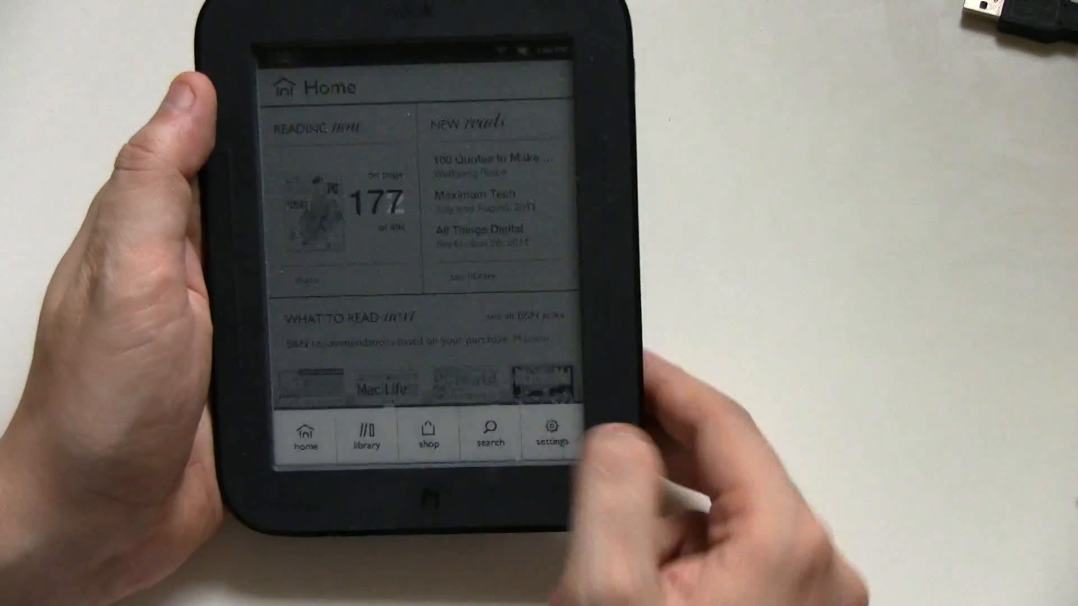
left_click(552, 433)
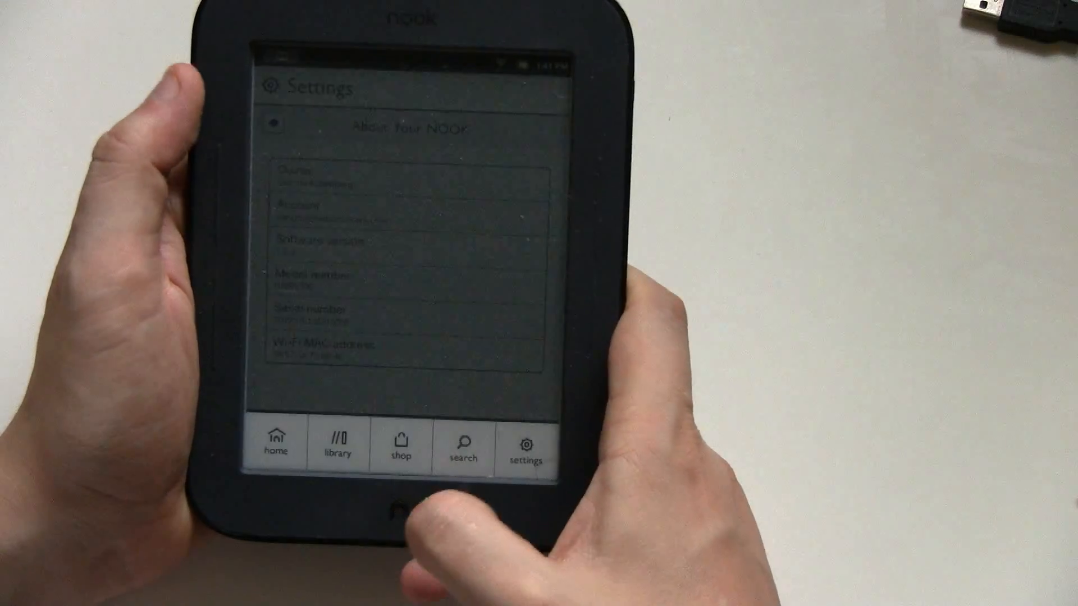
left_click(274, 444)
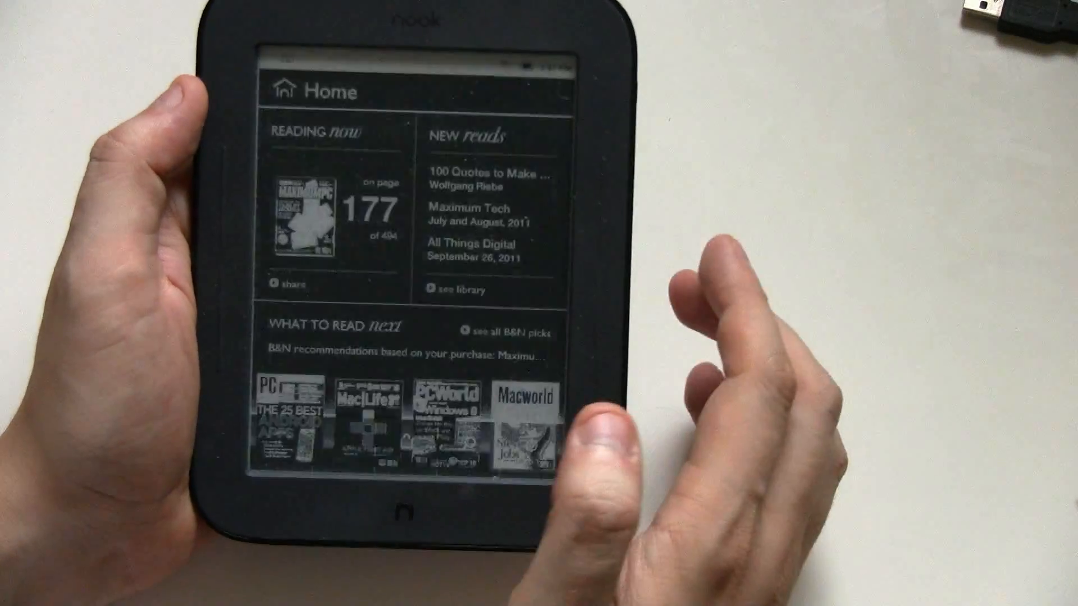